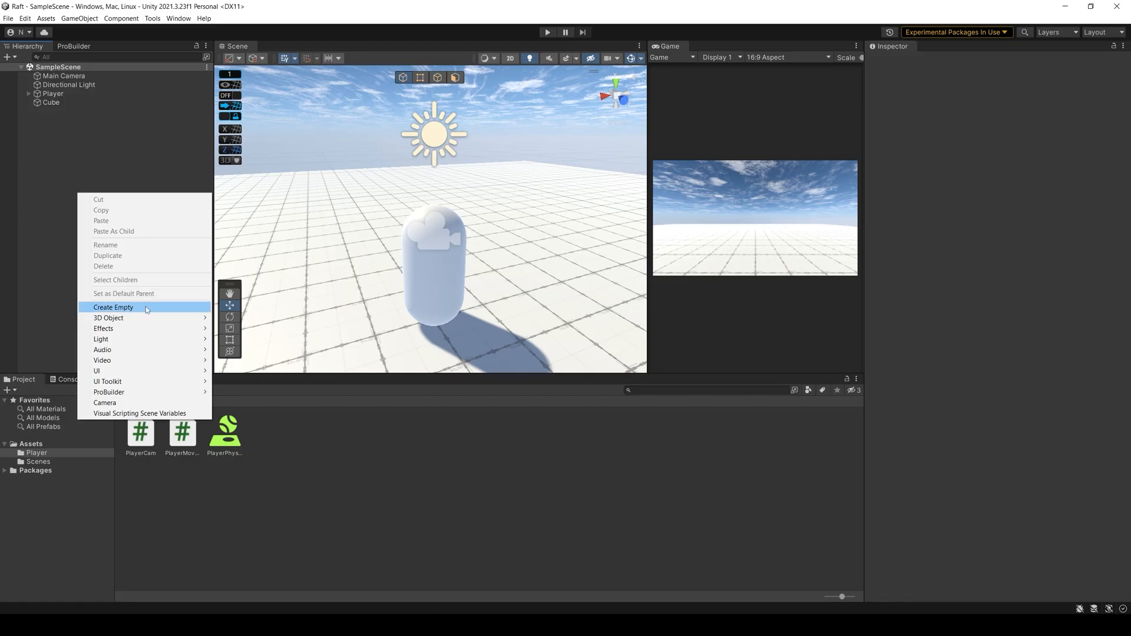
# Step: Create an empty GameObject in SampleScene's Hierarchy and start renaming it for the inventory system
pyautogui.click(113, 307)
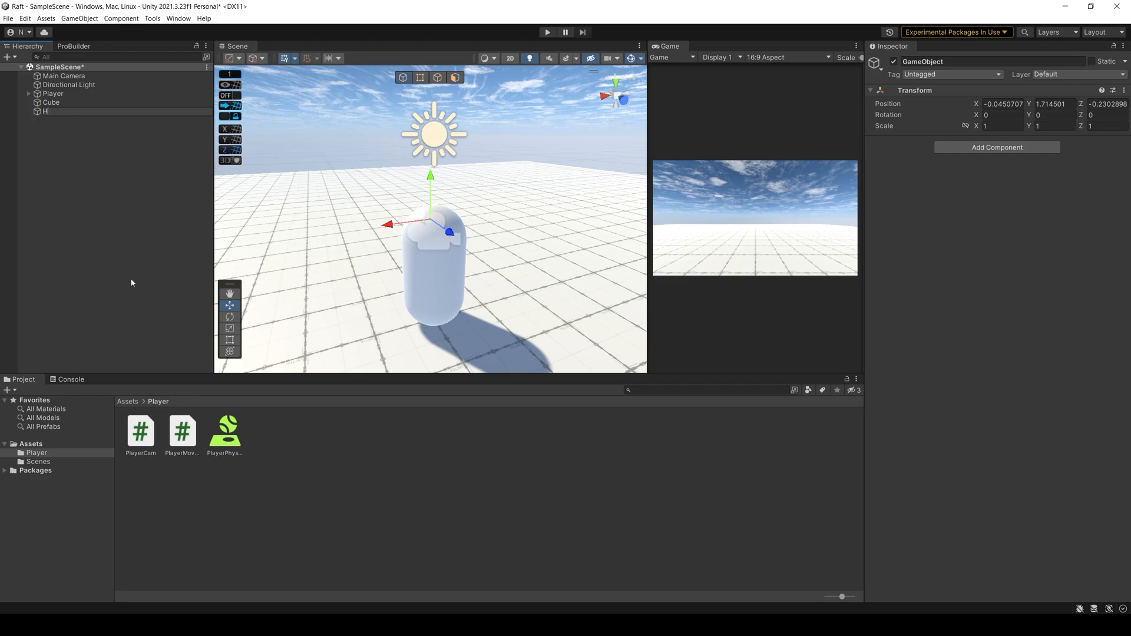